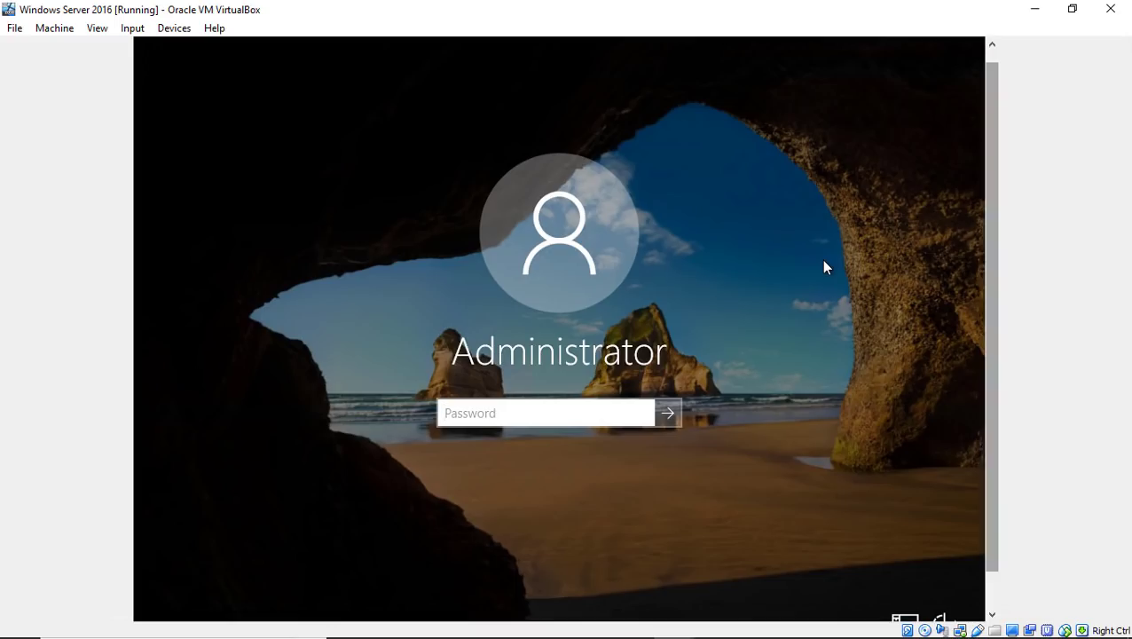
mouse_move(844, 555)
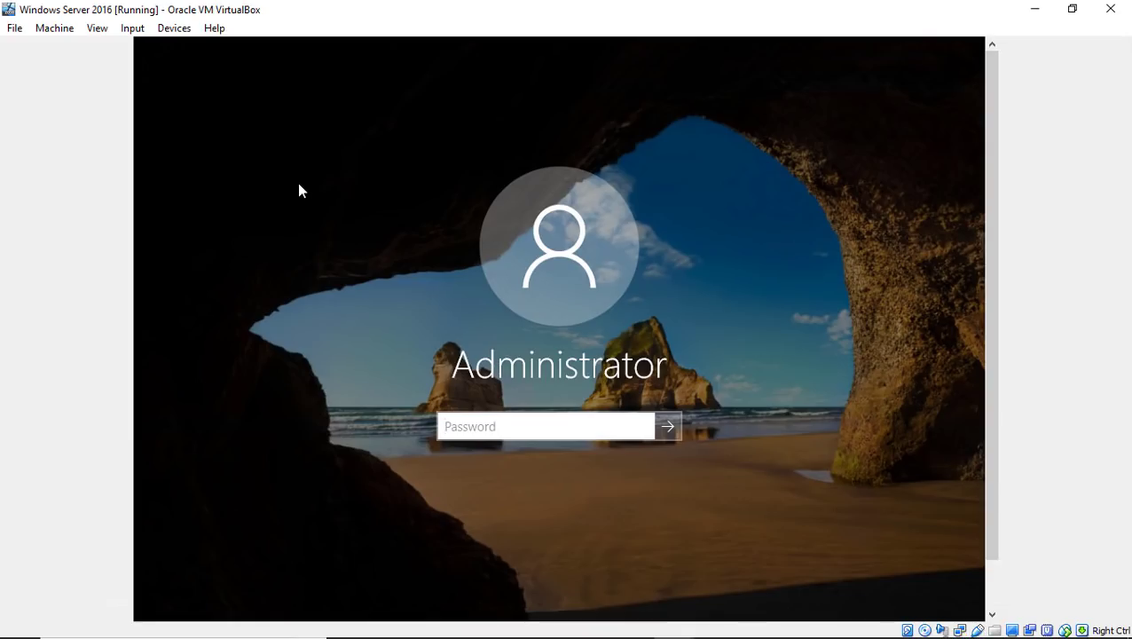
mouse_move(298, 194)
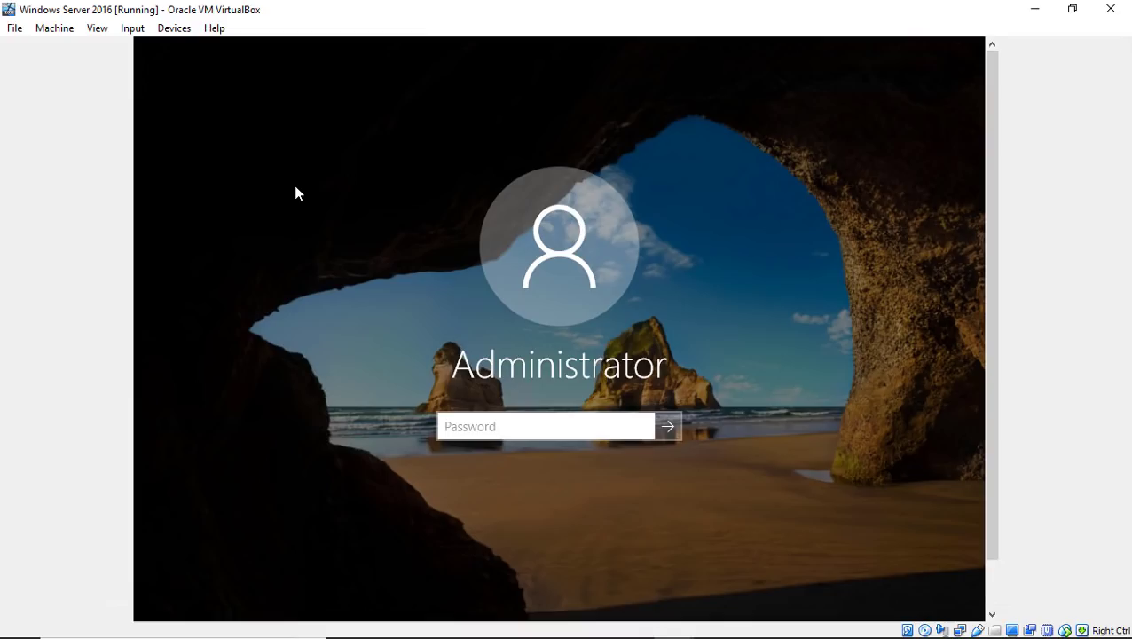
mouse_move(226, 149)
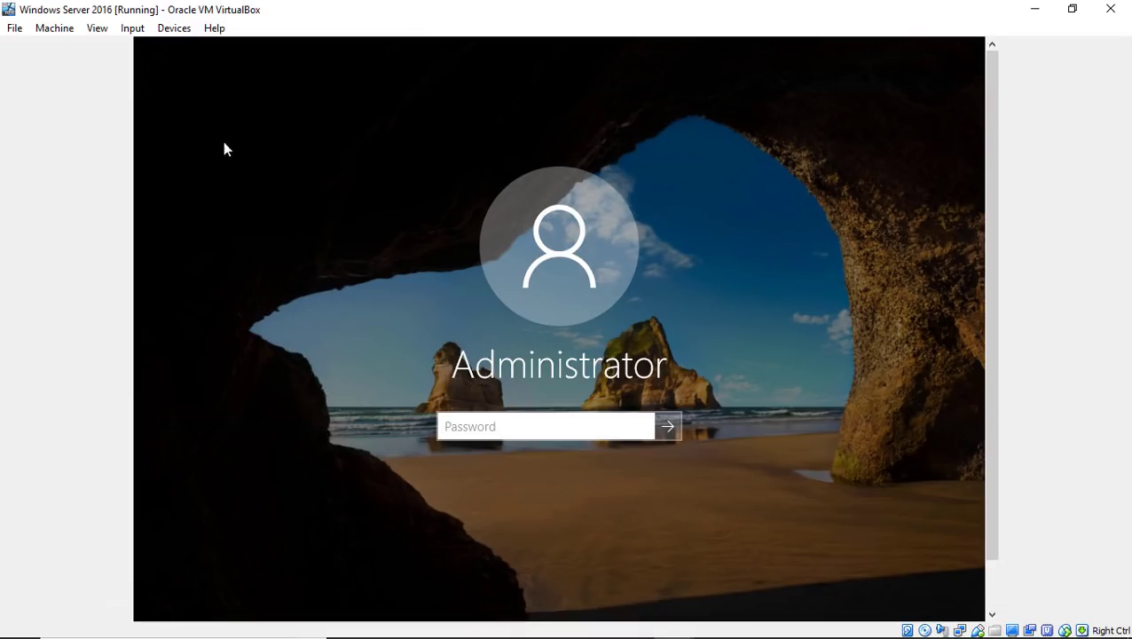
mouse_move(101, 33)
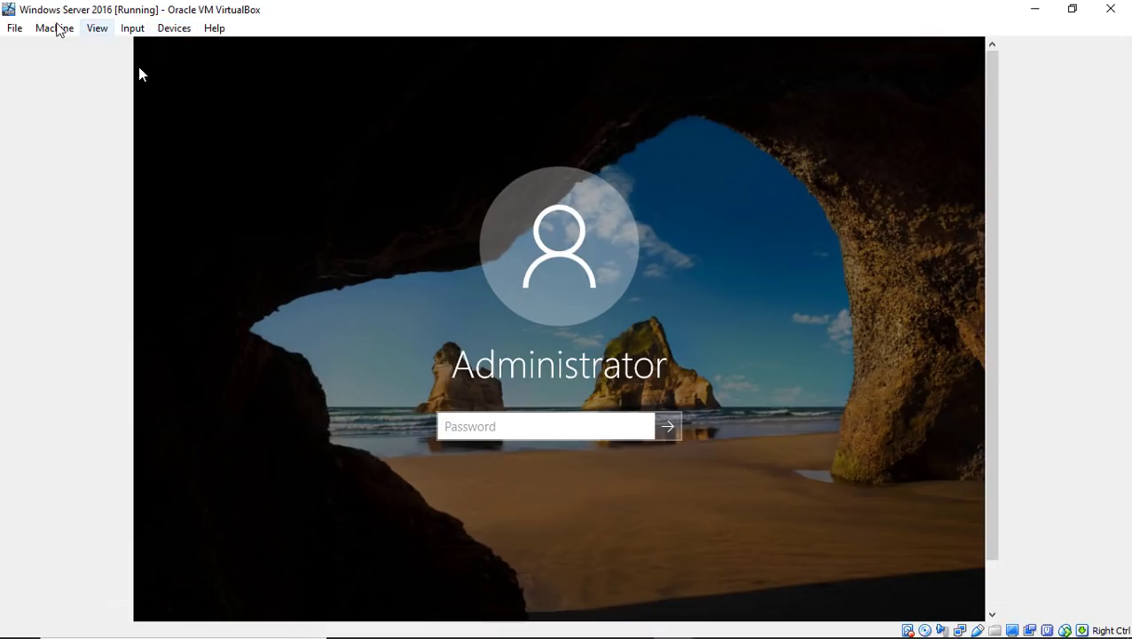
- Reset the Windows Server VM and boot it from the installation DVD into Windows Setup
left_click(55, 27)
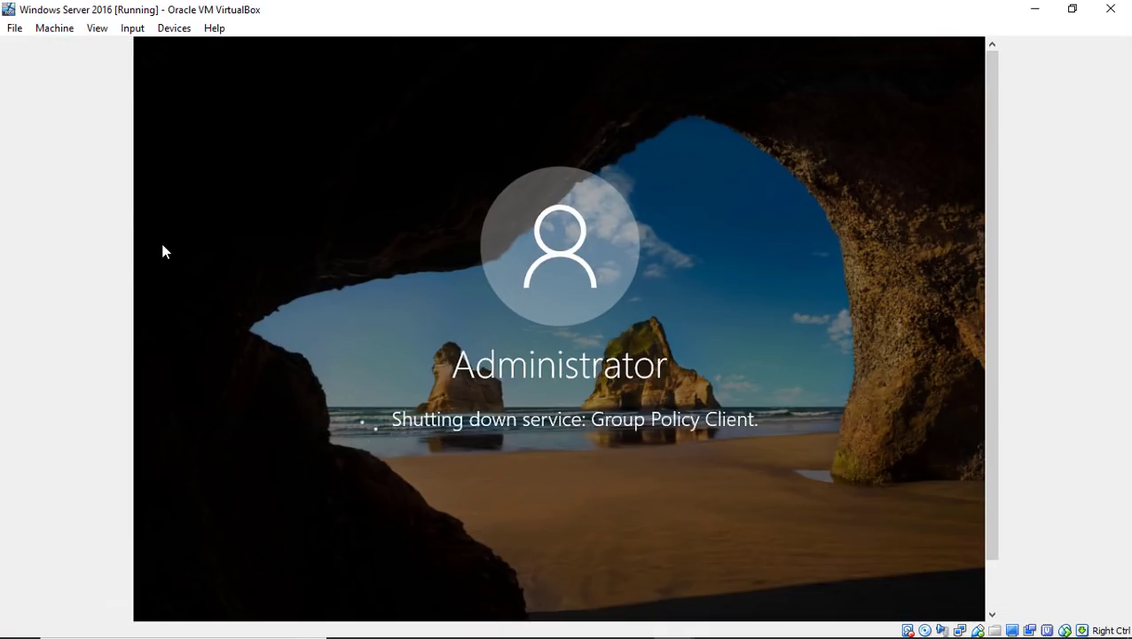
mouse_move(103, 441)
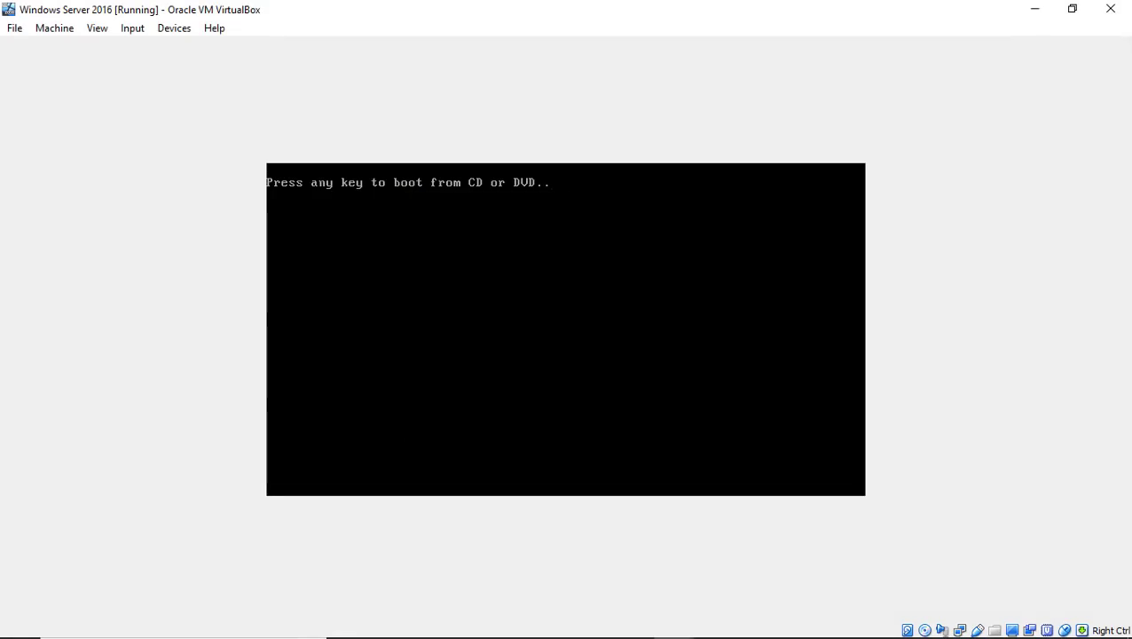
key("enter")
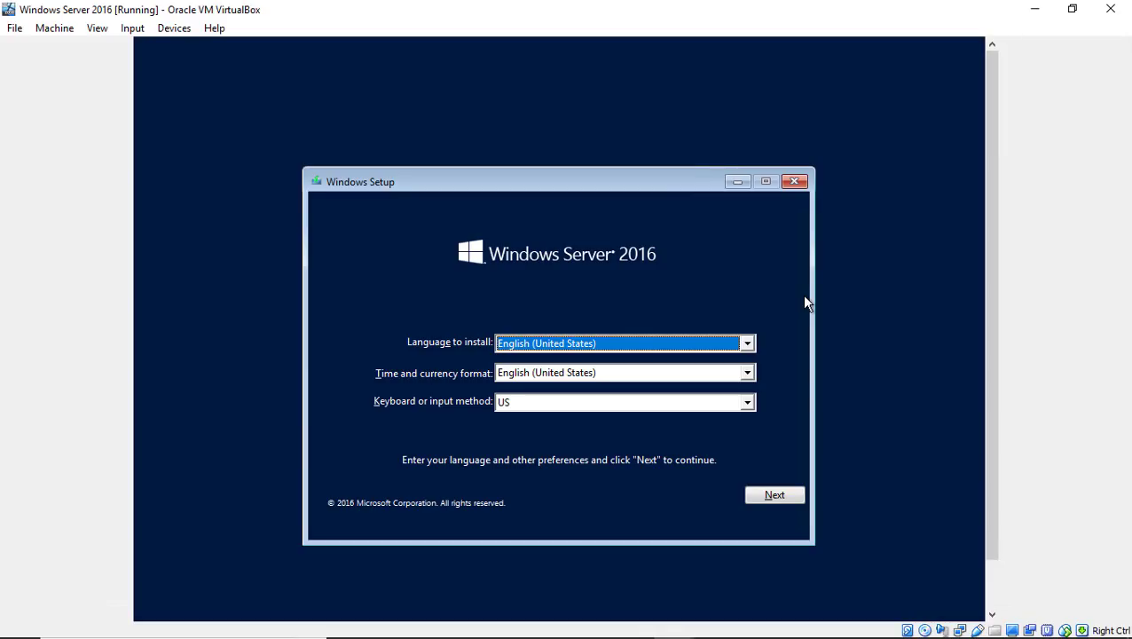
mouse_move(801, 305)
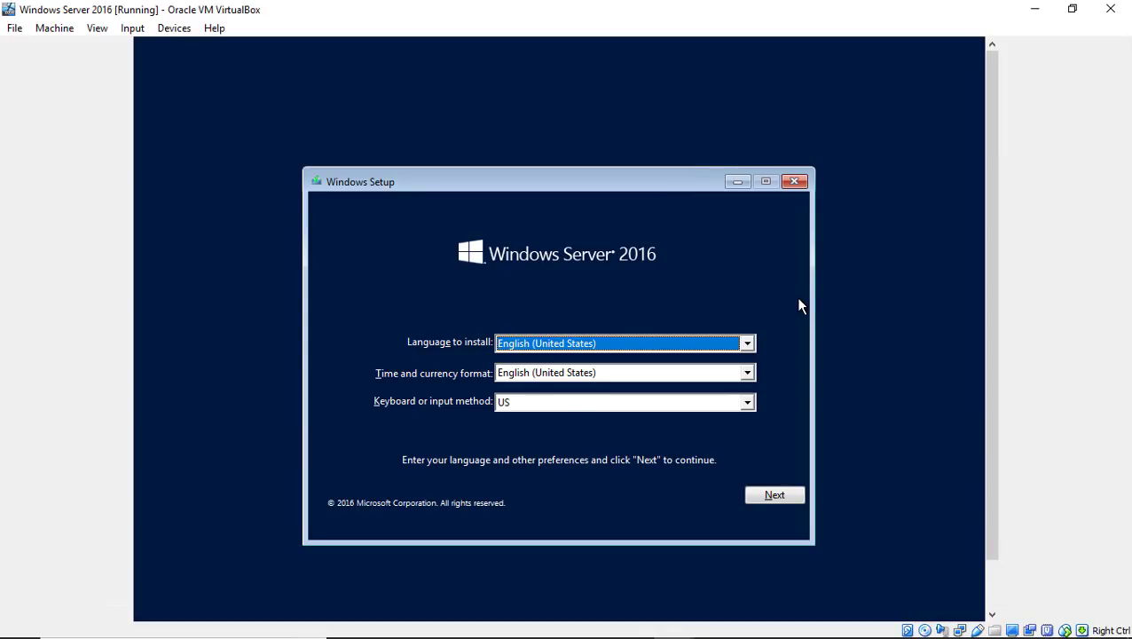
mouse_move(576, 541)
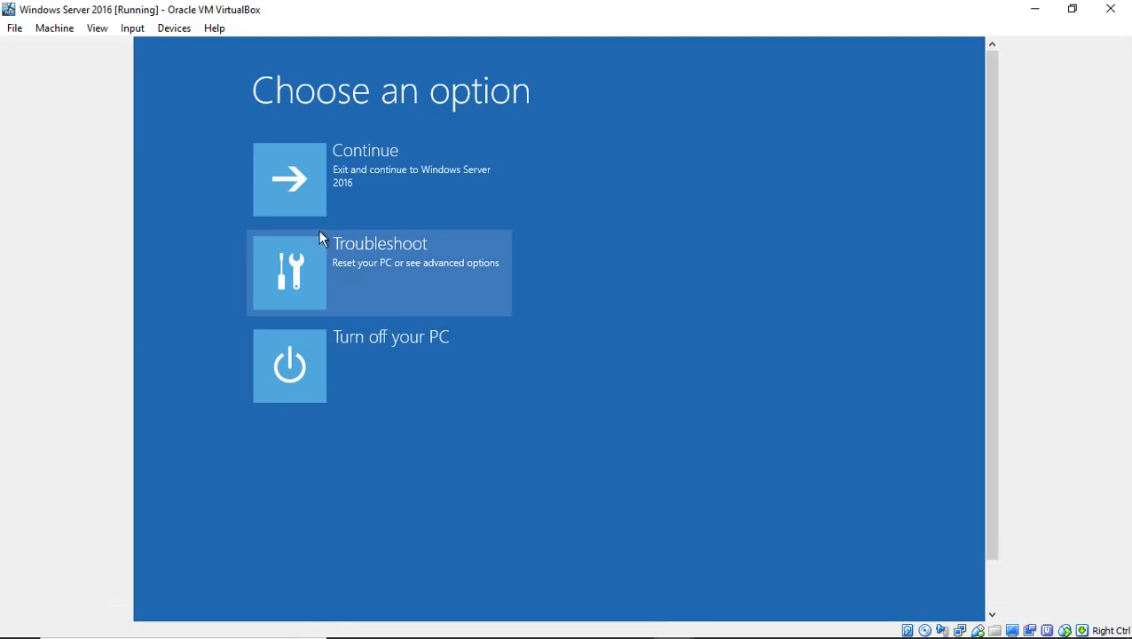
mouse_move(307, 266)
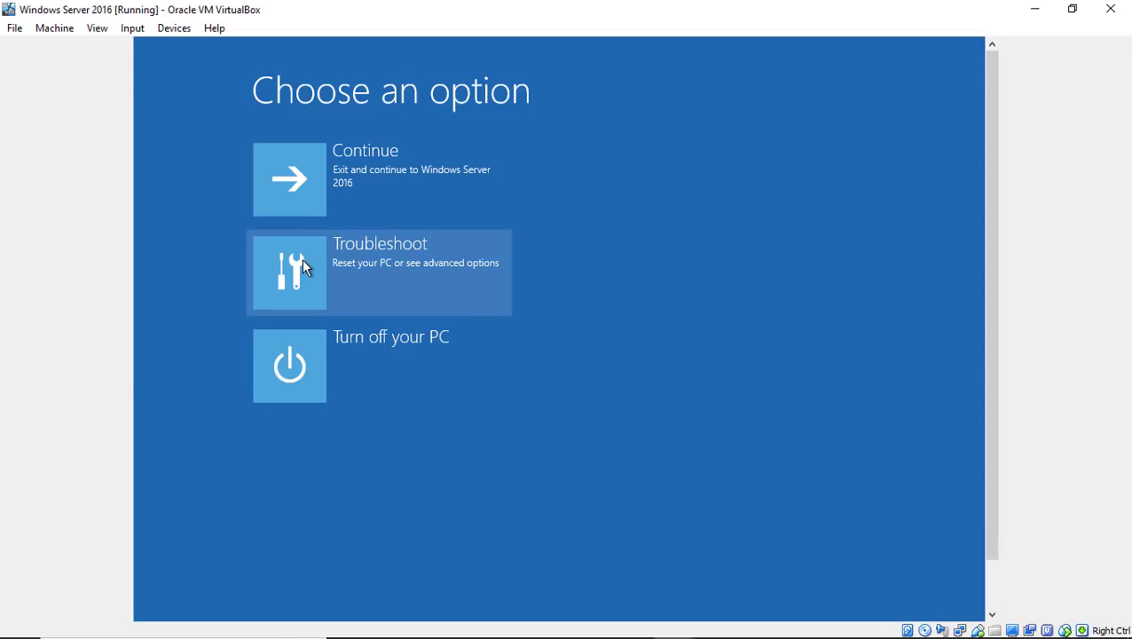
- Open Troubleshoot and launch the recovery Command Prompt
left_click(306, 266)
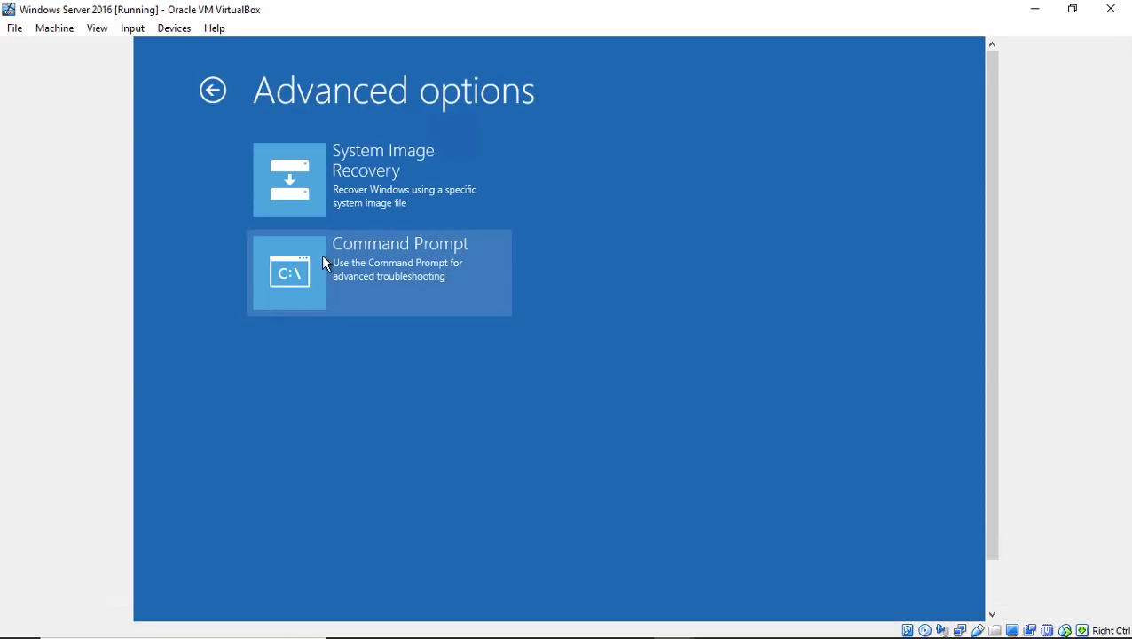
left_click(378, 272)
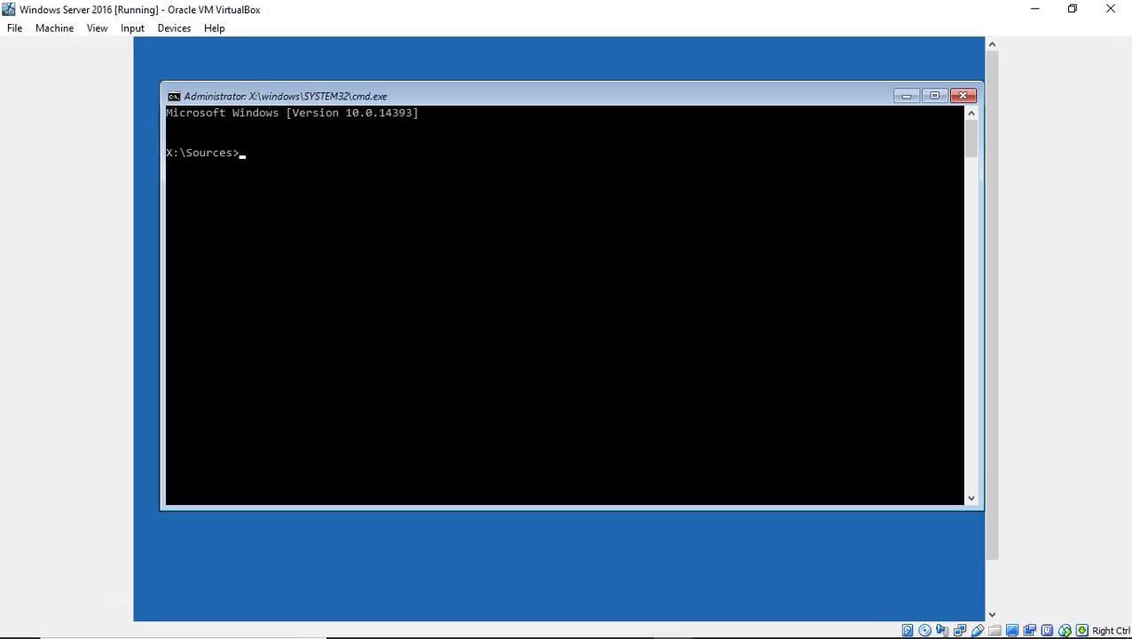
mouse_move(310, 258)
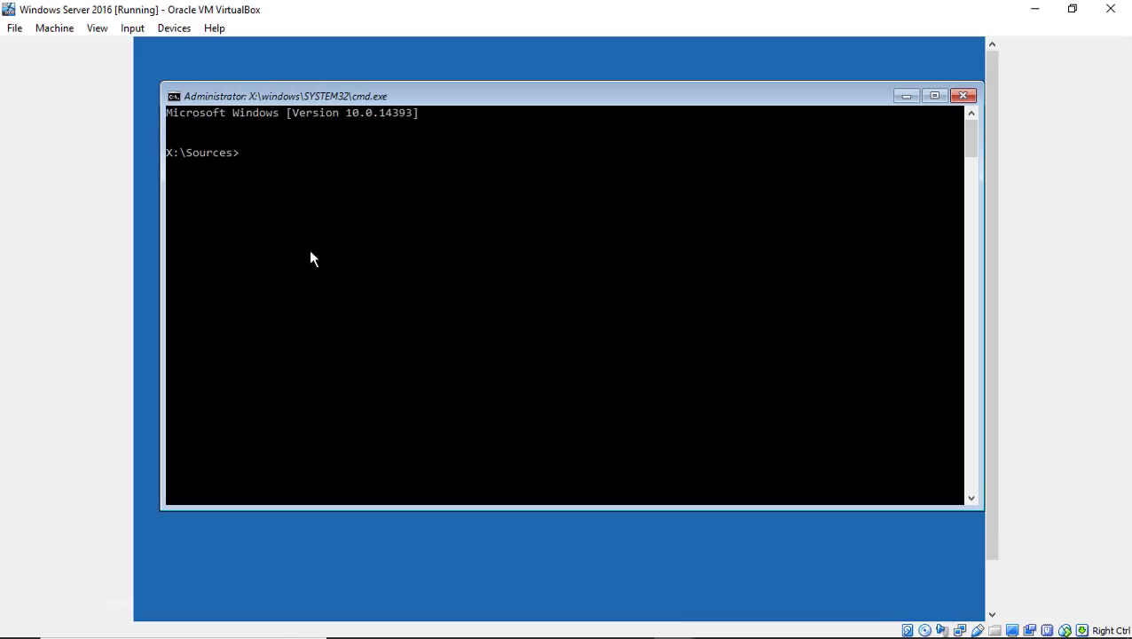
- List the volumes in DiskPart to find the 31 GB Windows partition on D:, then exit
type("diskpart")
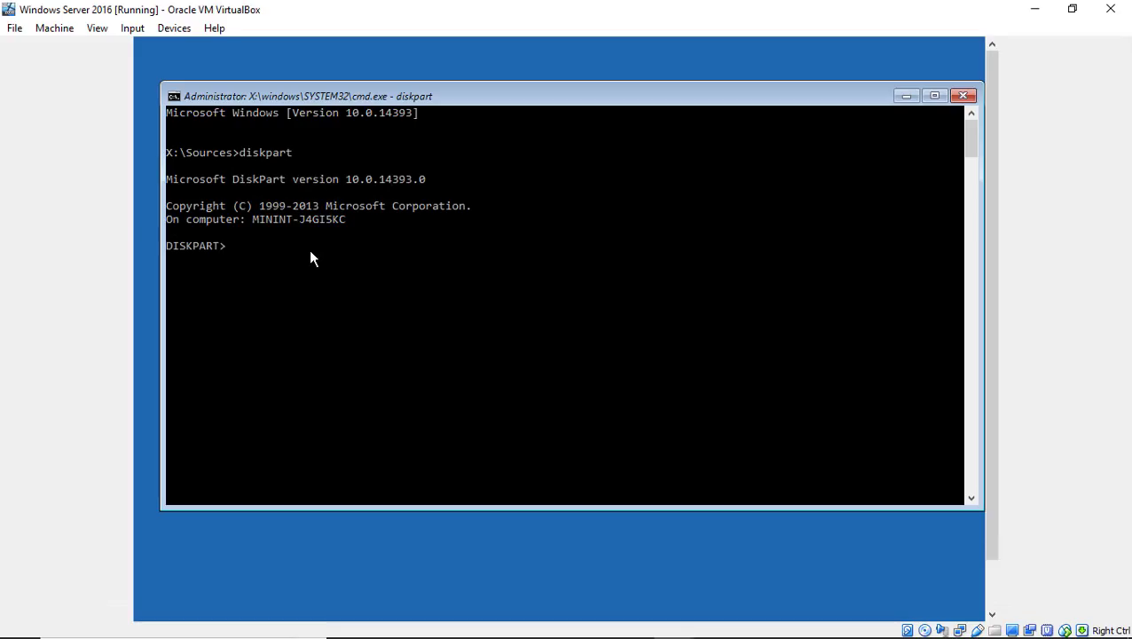
type("list vol")
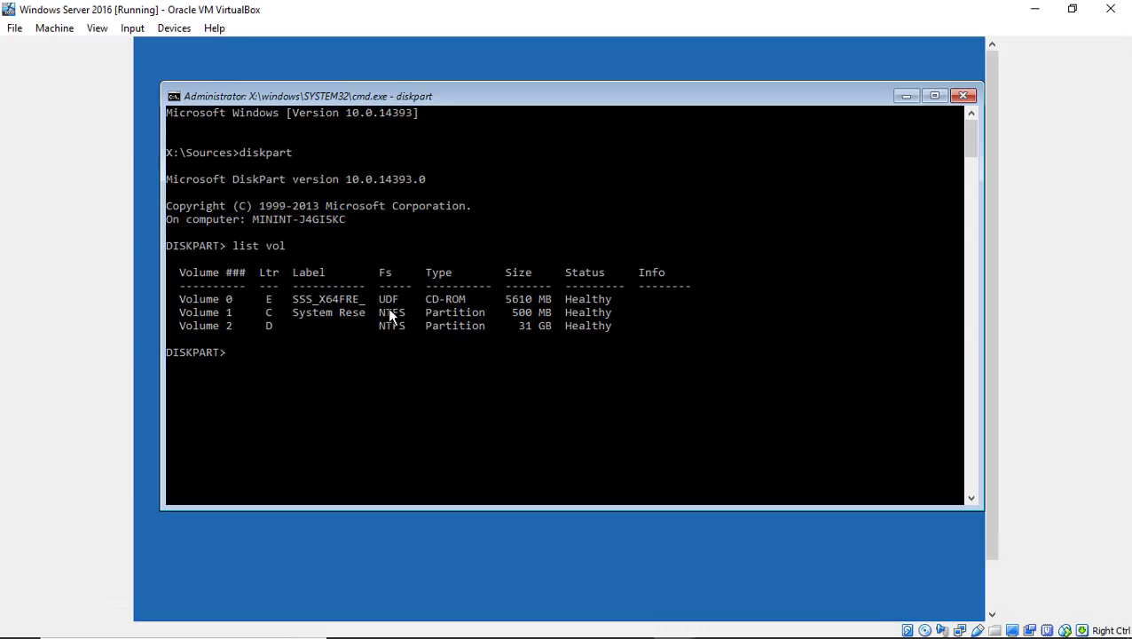
mouse_move(404, 319)
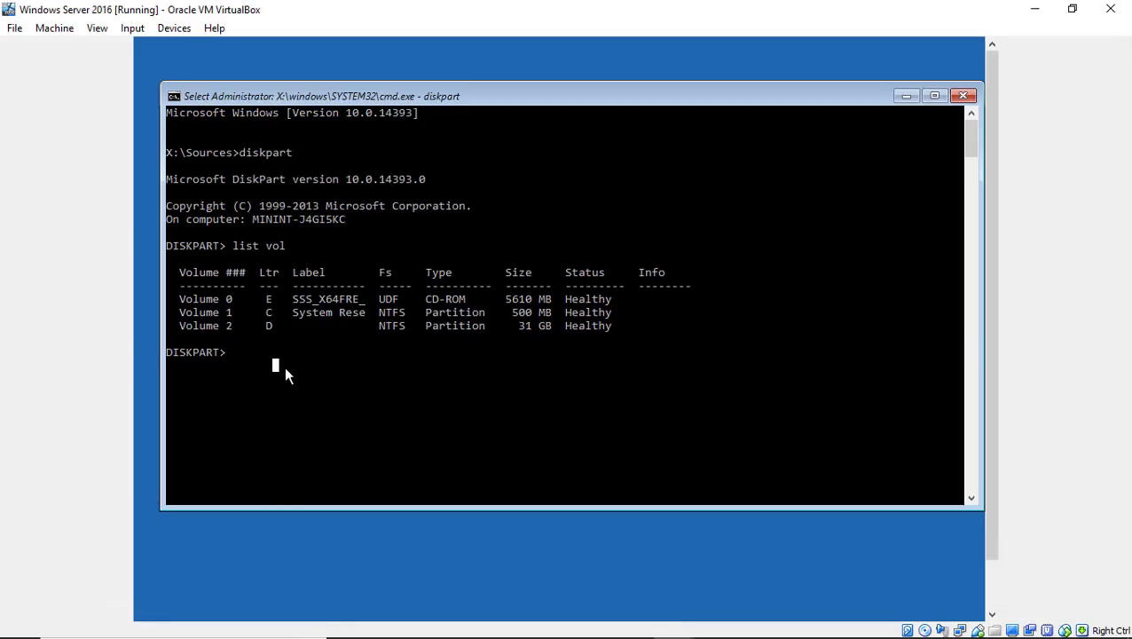
type("exit")
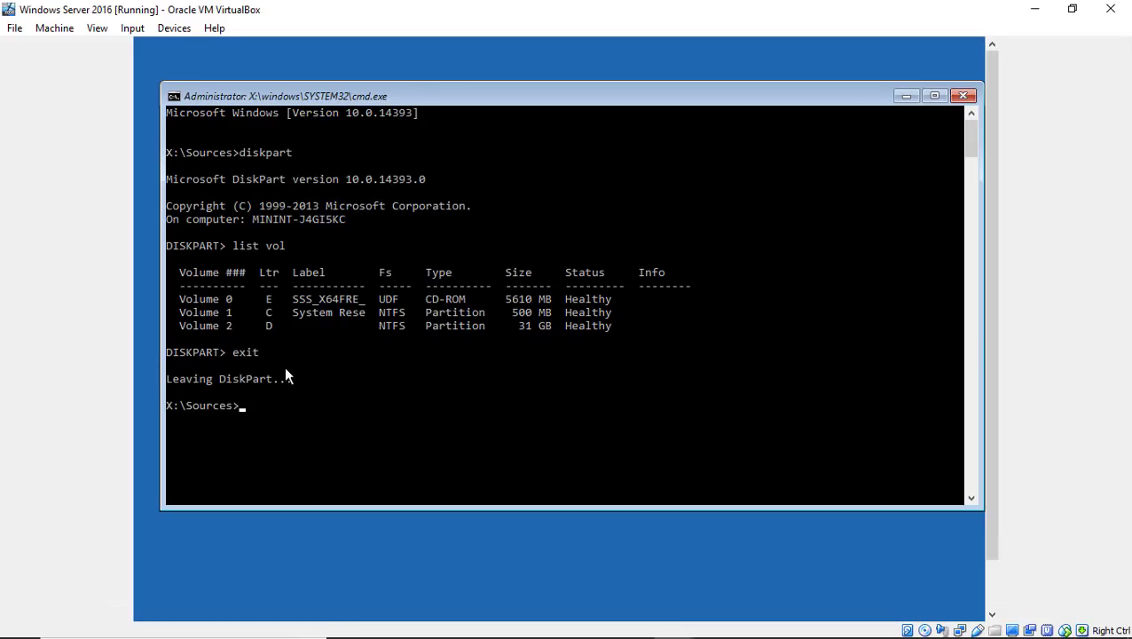
mouse_move(276, 328)
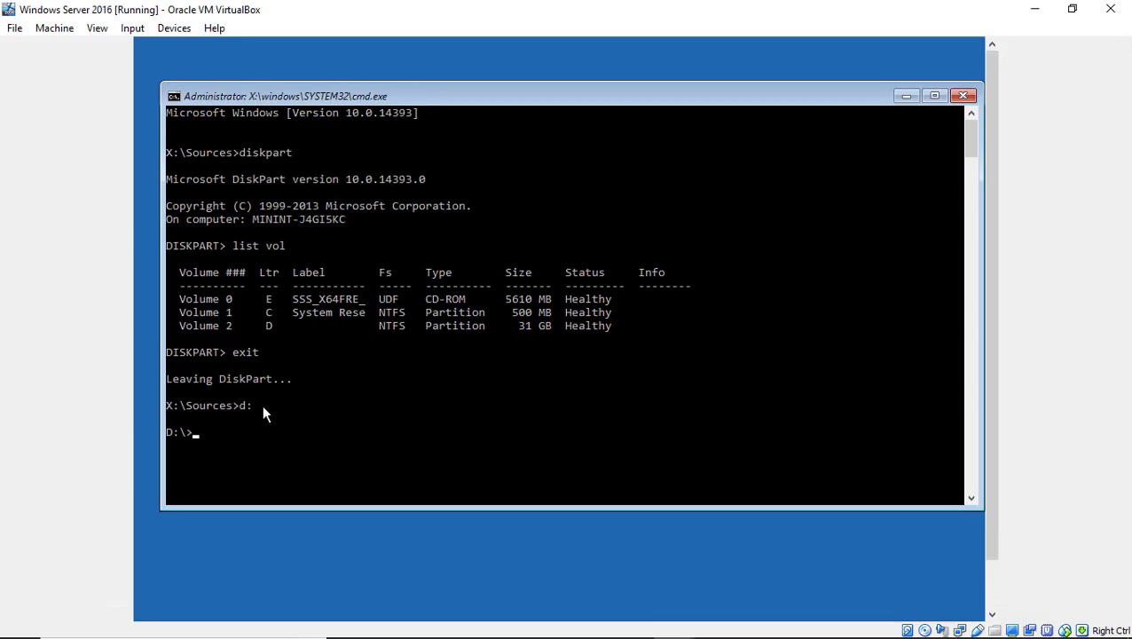
- Go to D:\Windows\System32 and rename utilman.exe to utilman.old
type("cls")
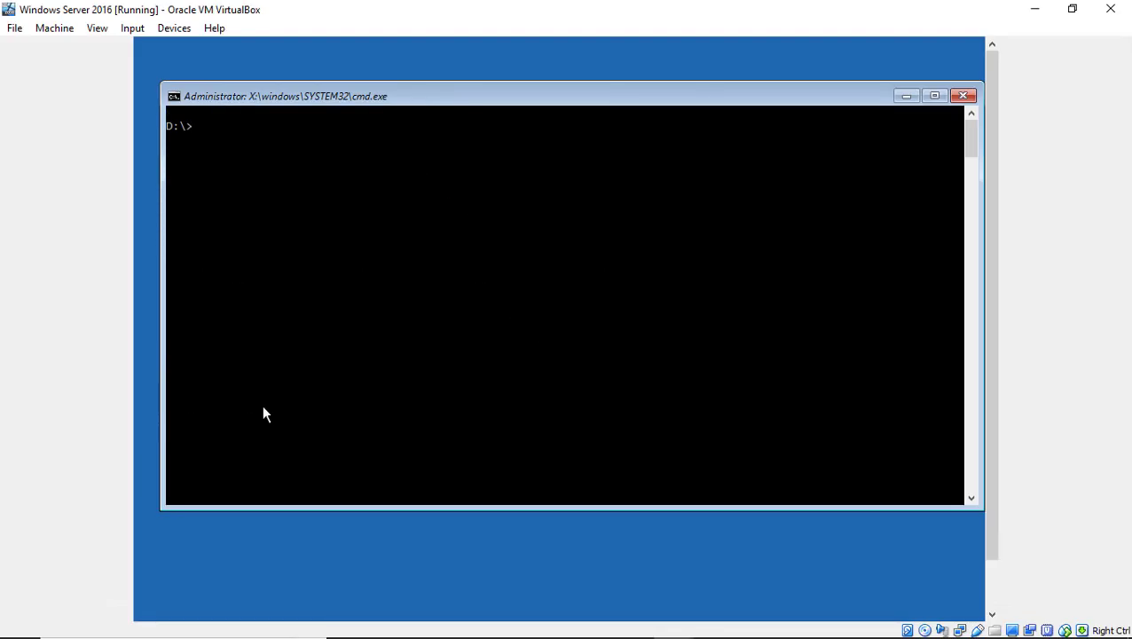
type("cd windows")
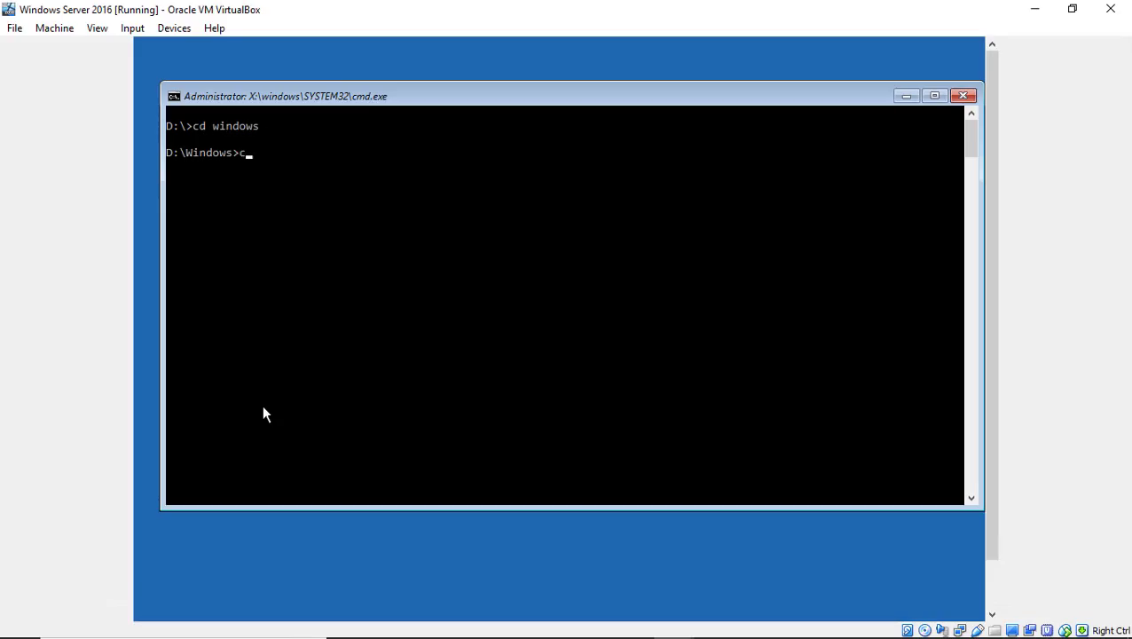
type("d system32")
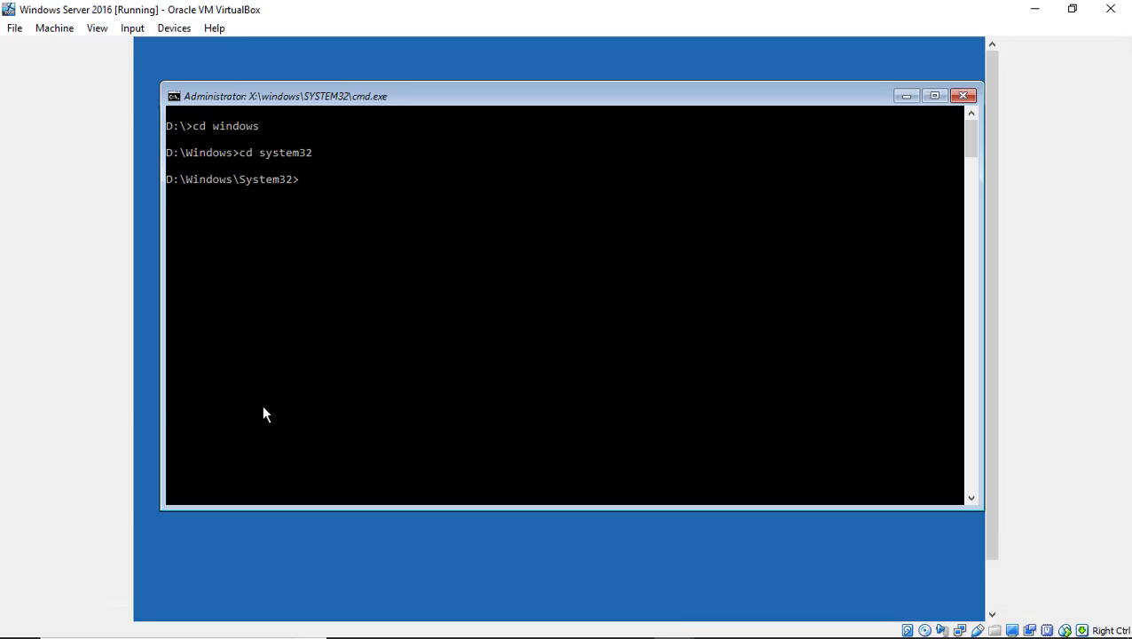
type("r")
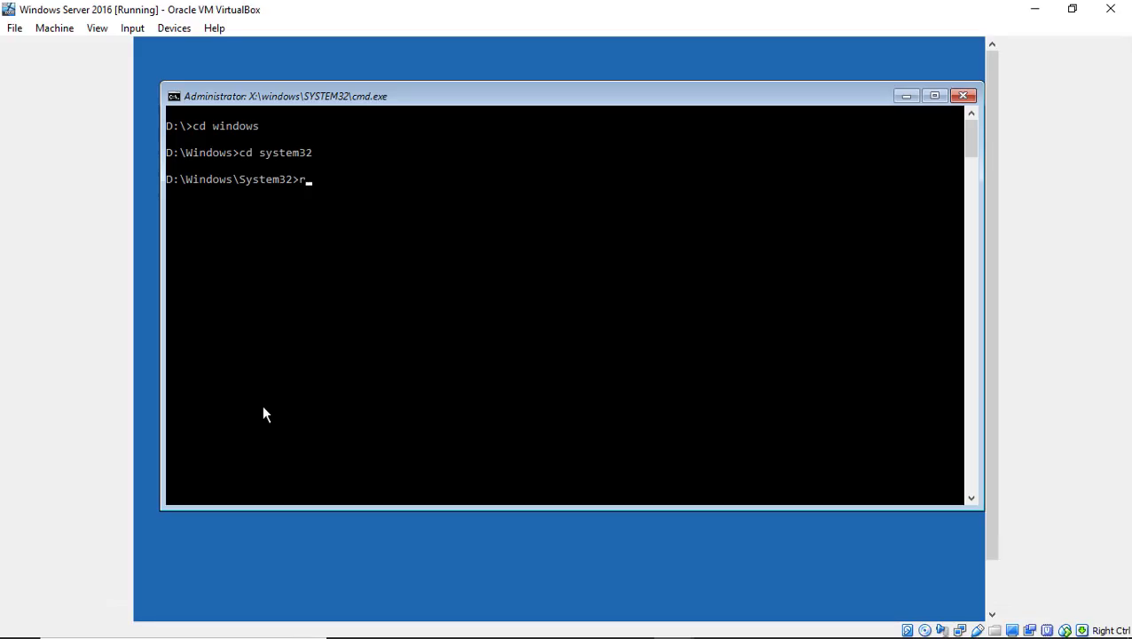
type("en utilman")
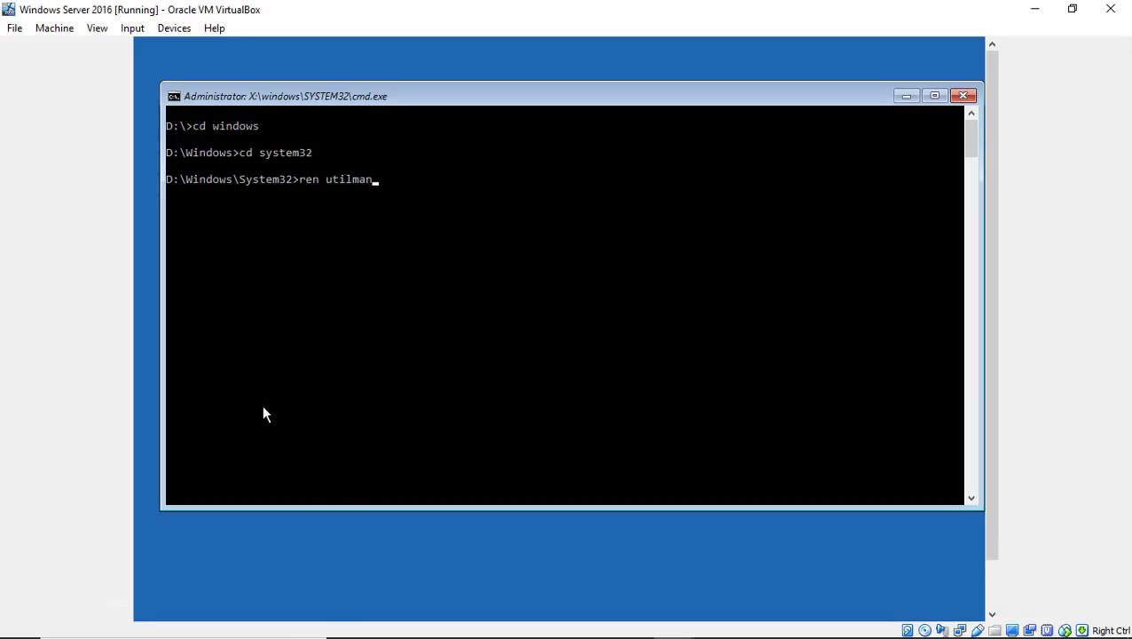
type(".exe")
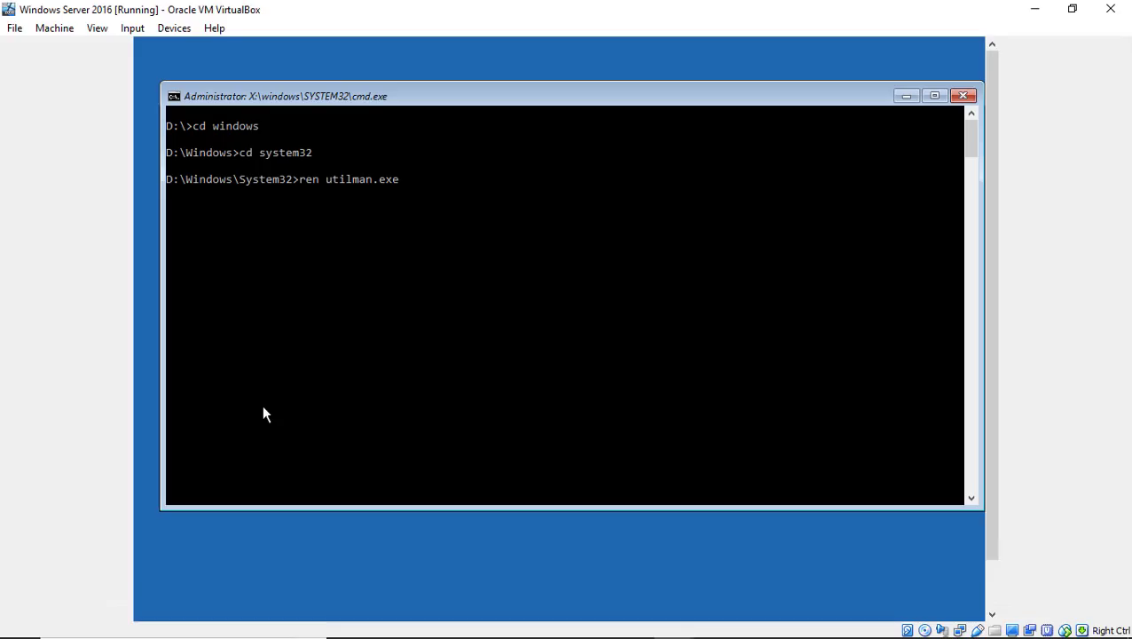
type("utilman.old")
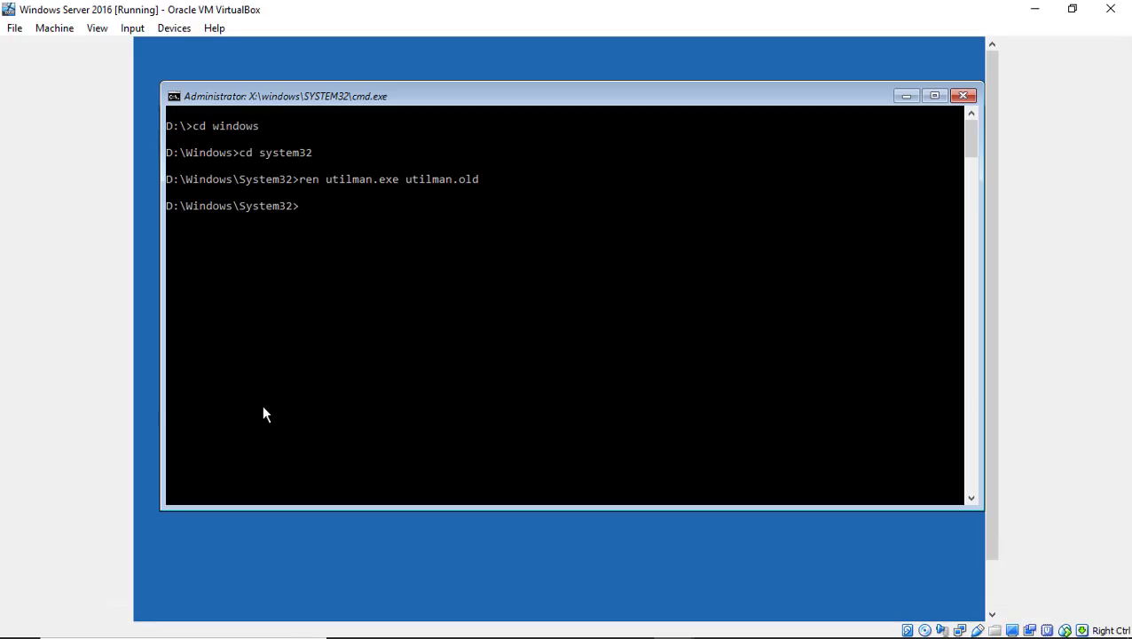
- Copy cmd.exe to a new utilman.exe in System32
type("copy")
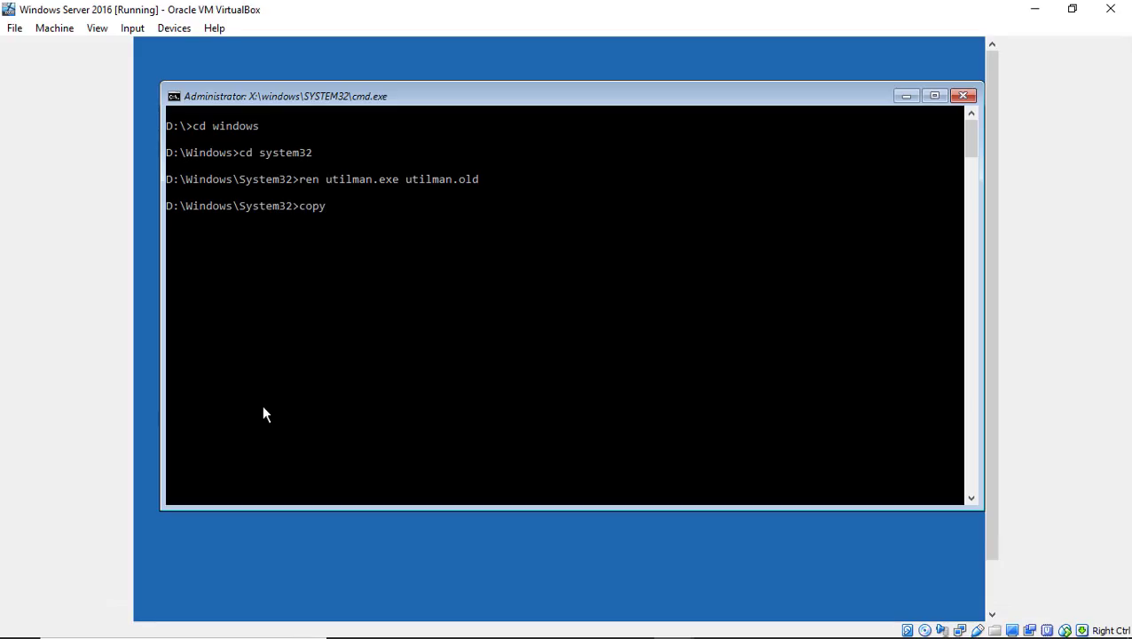
type("cmd.")
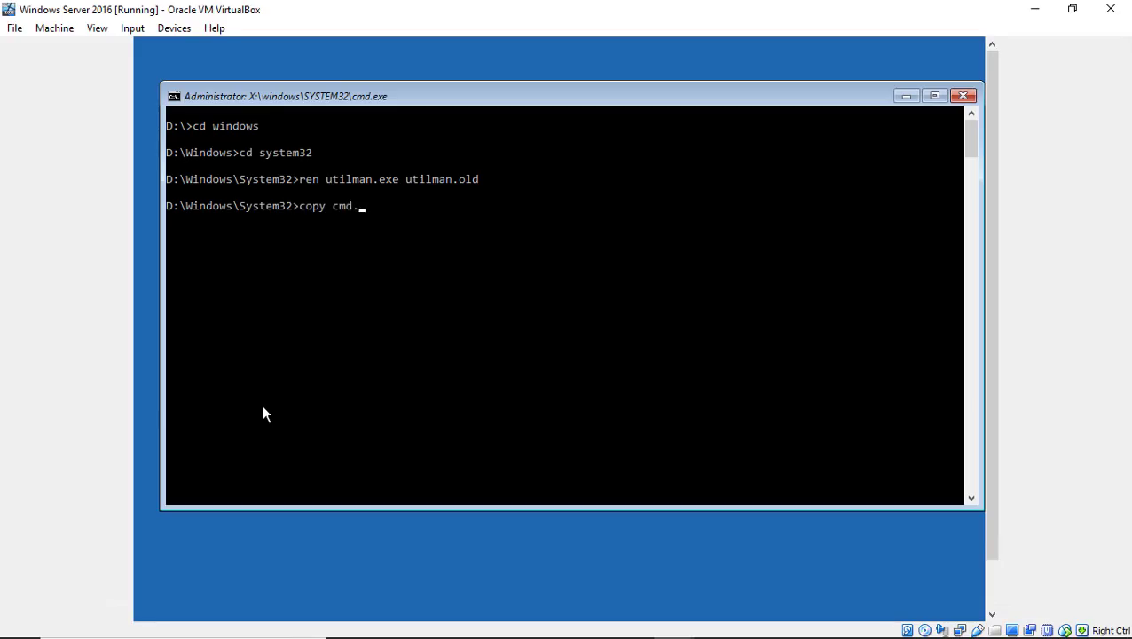
type("exe ut")
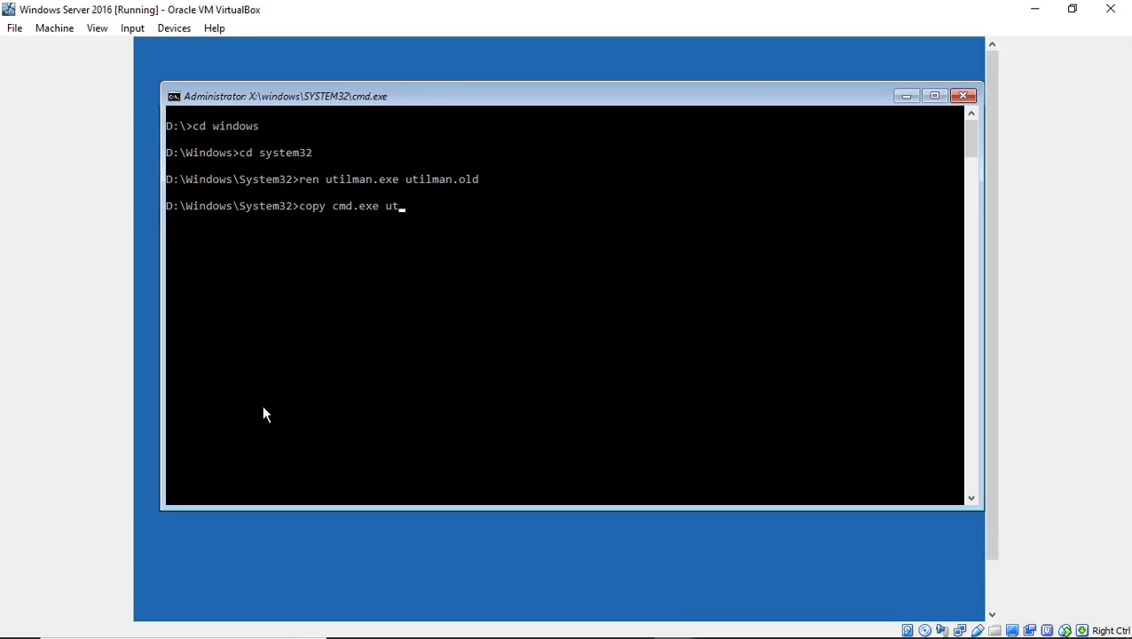
type("ilman.ex")
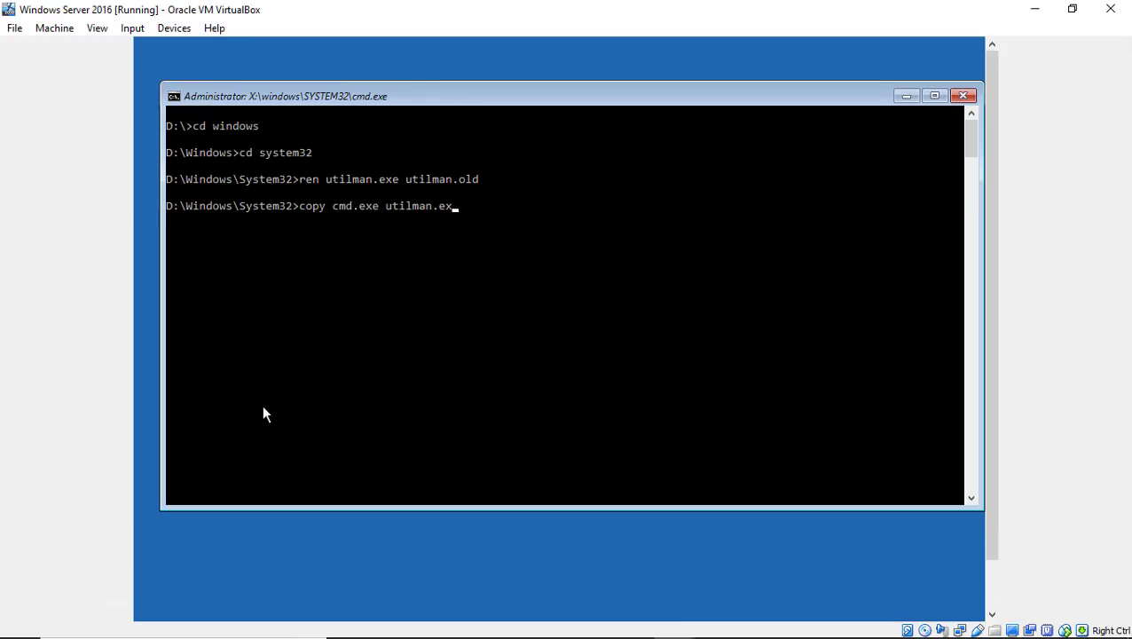
key("Enter")
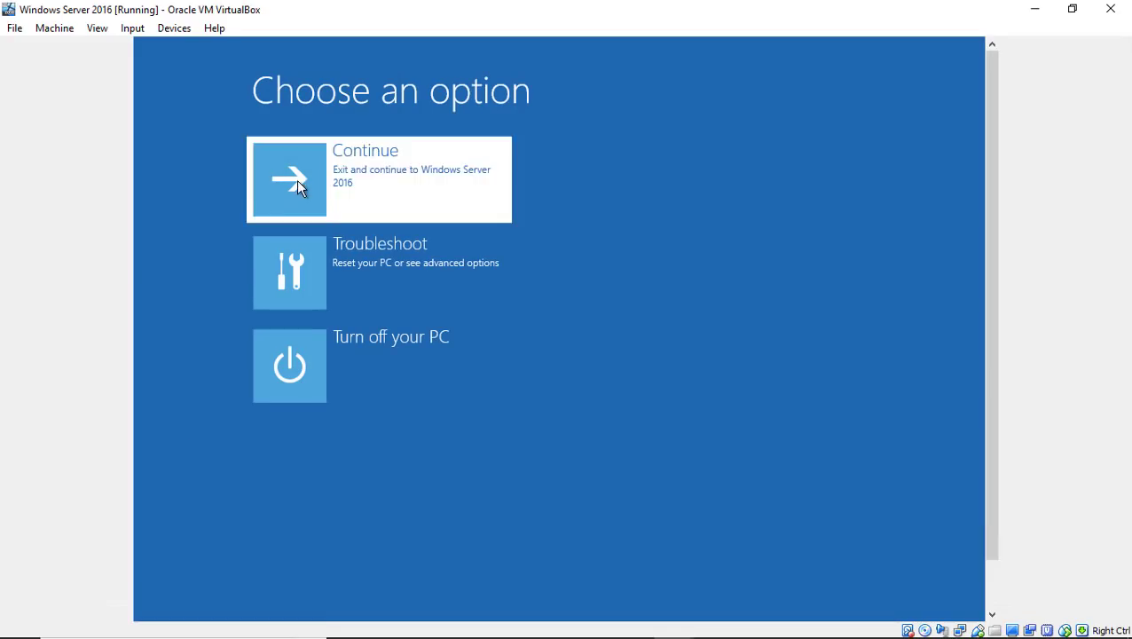
- Continue to Windows Server 2016 and boot past the DVD prompt to the sign-in screen
left_click(301, 182)
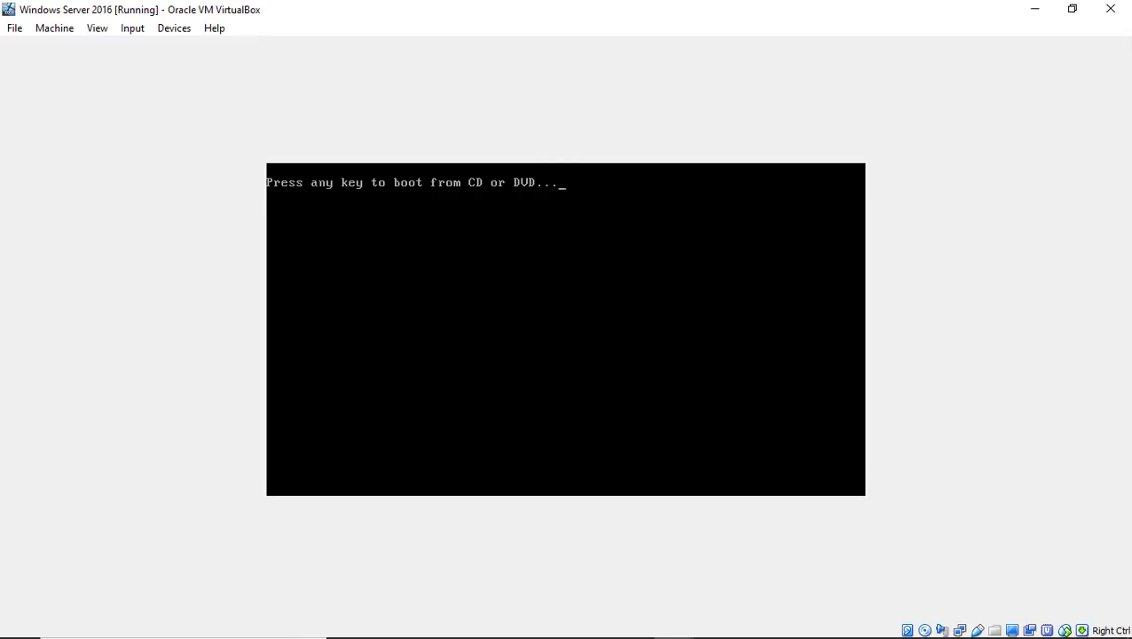
key("enter")
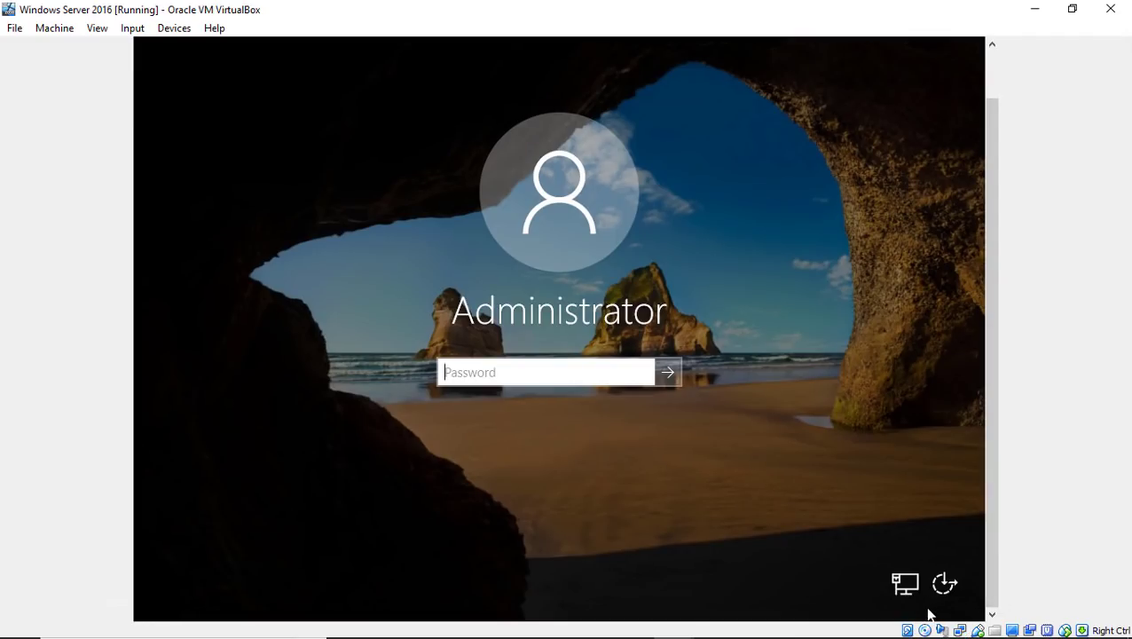
mouse_move(945, 582)
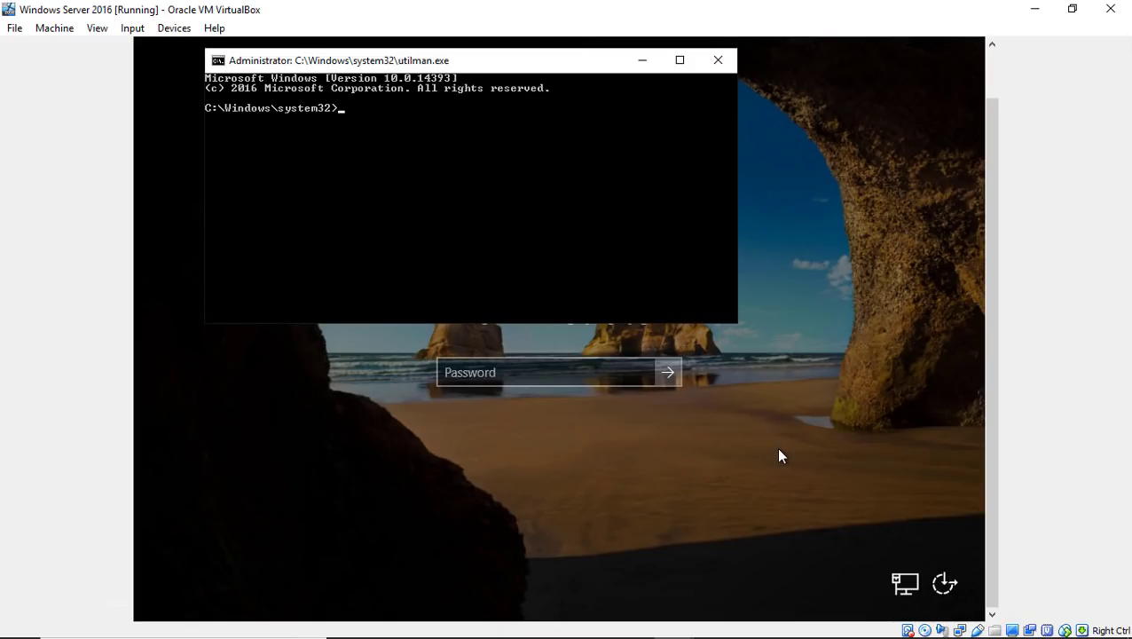
left_click_drag(470, 60, 510, 82)
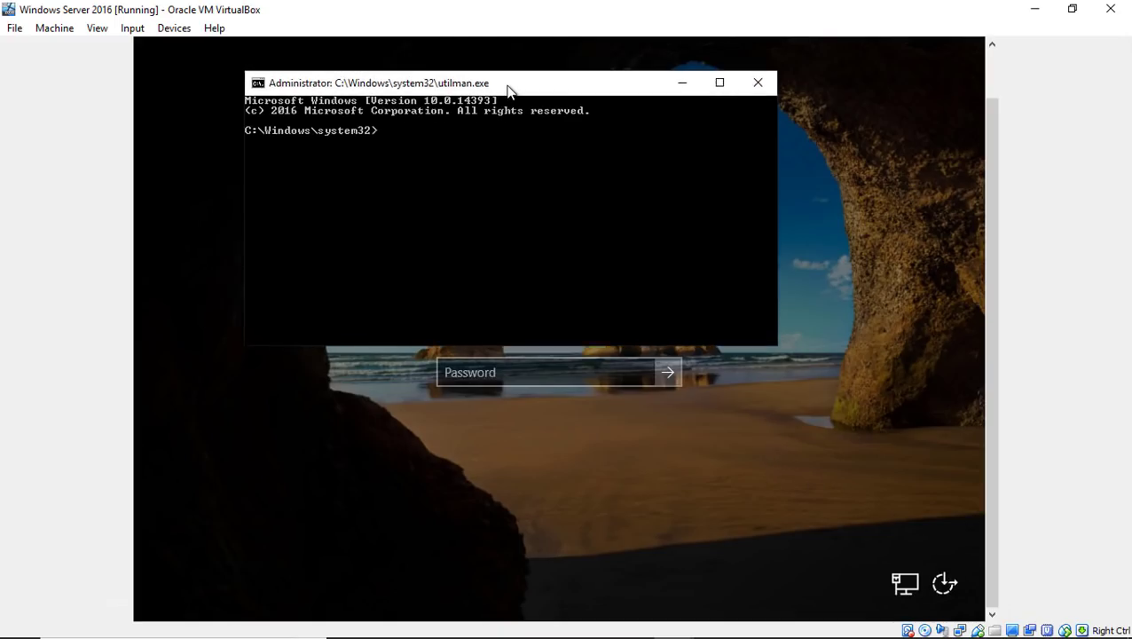
left_click_drag(510, 83, 578, 157)
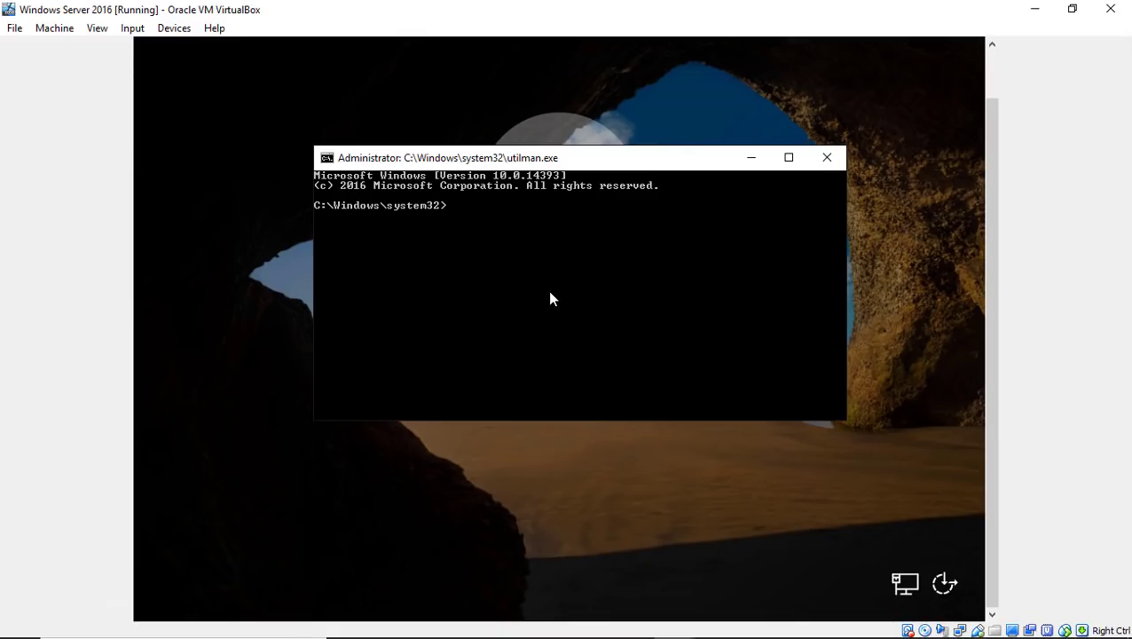
mouse_move(597, 264)
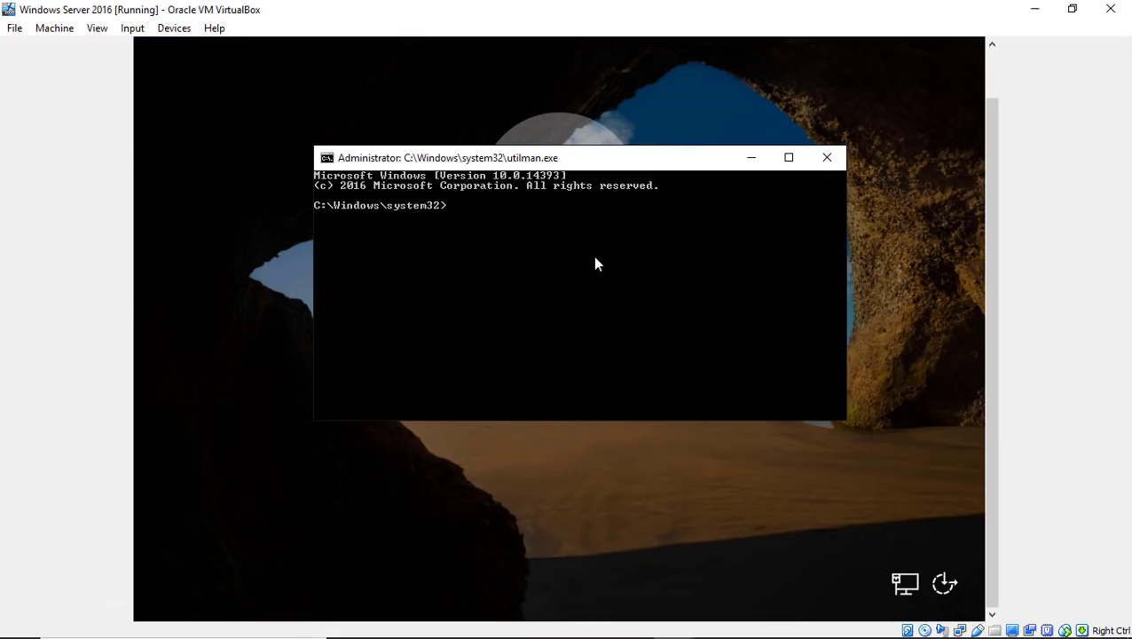
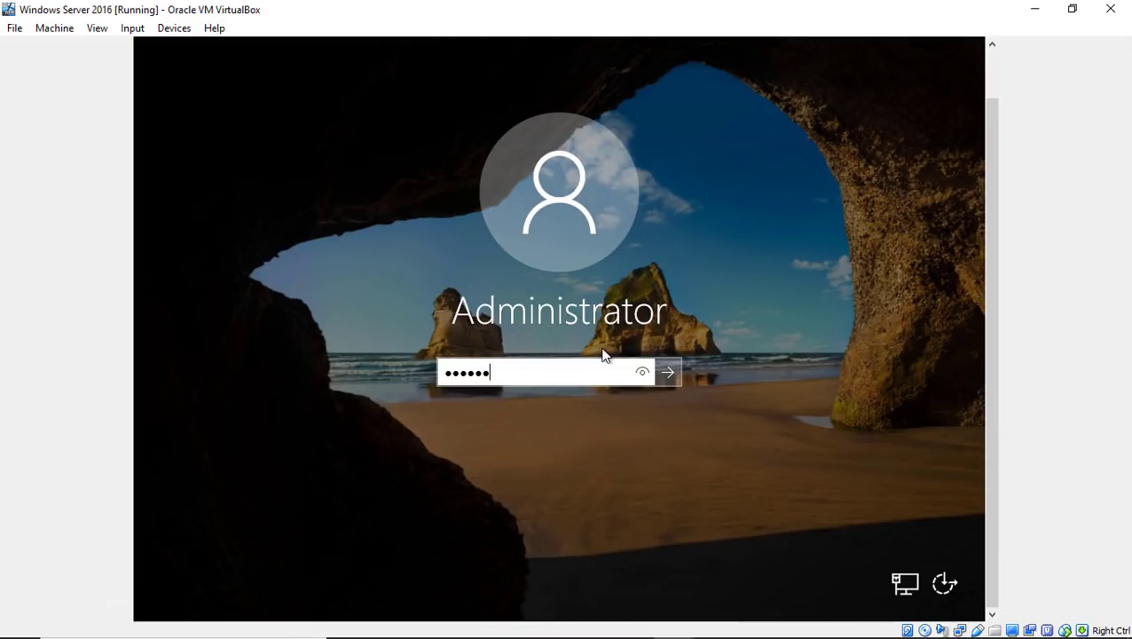
left_click(667, 371)
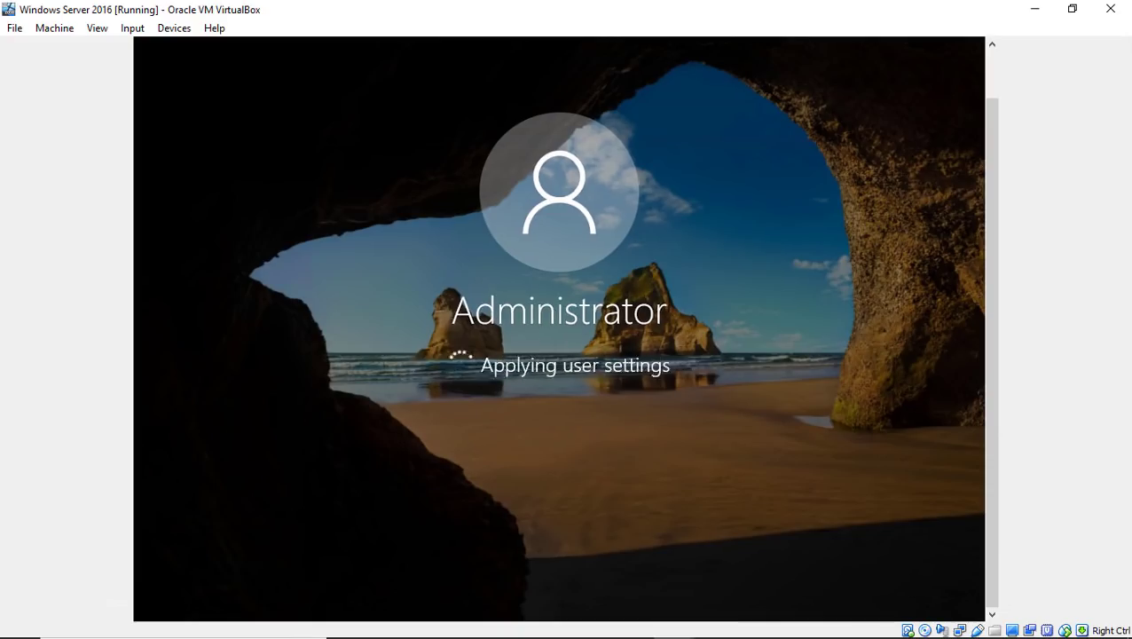